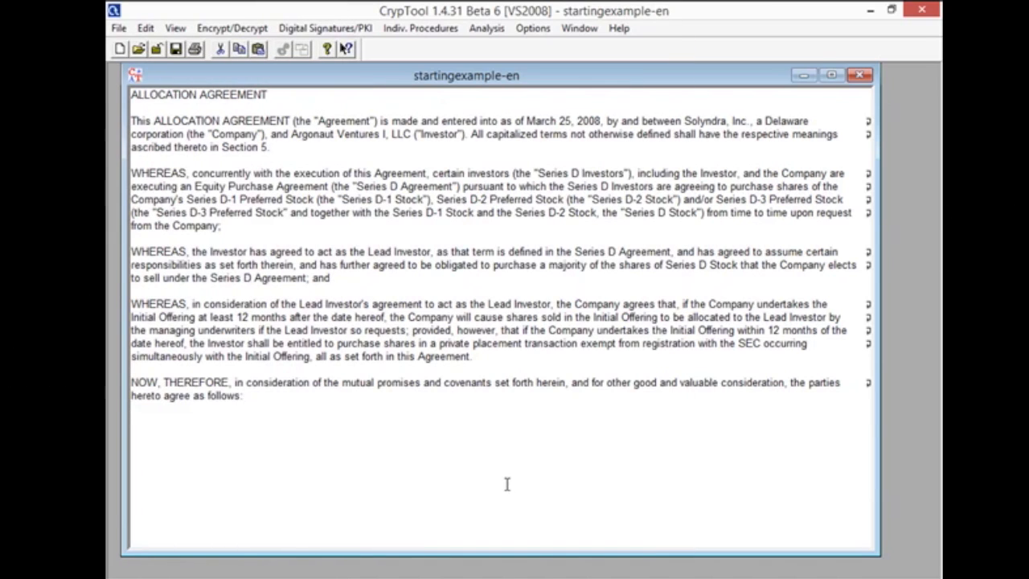
Step: Compute the SHA-1 hash of the startingexample-en agreement and store it as a hex document
click(132, 409)
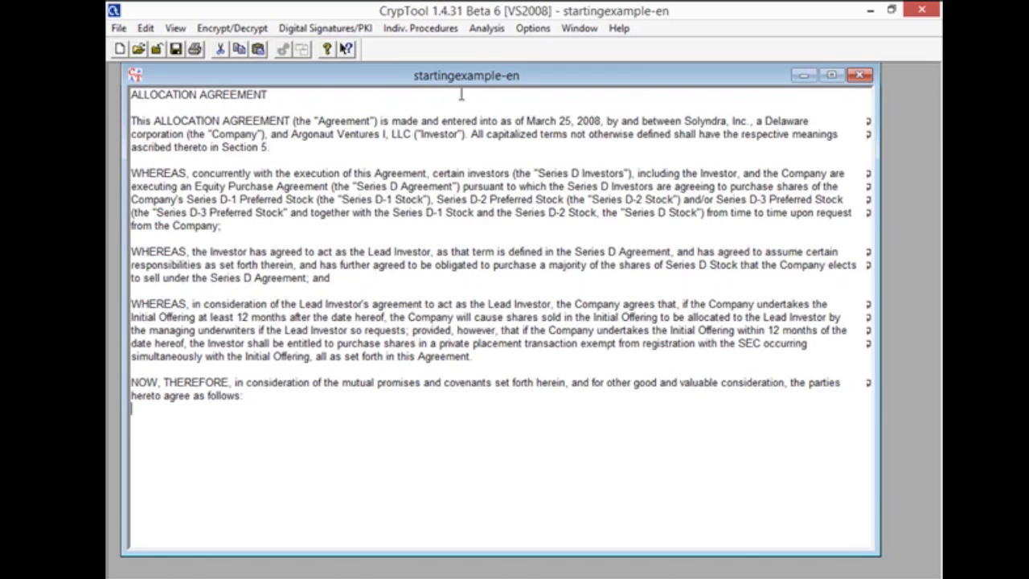
click(420, 29)
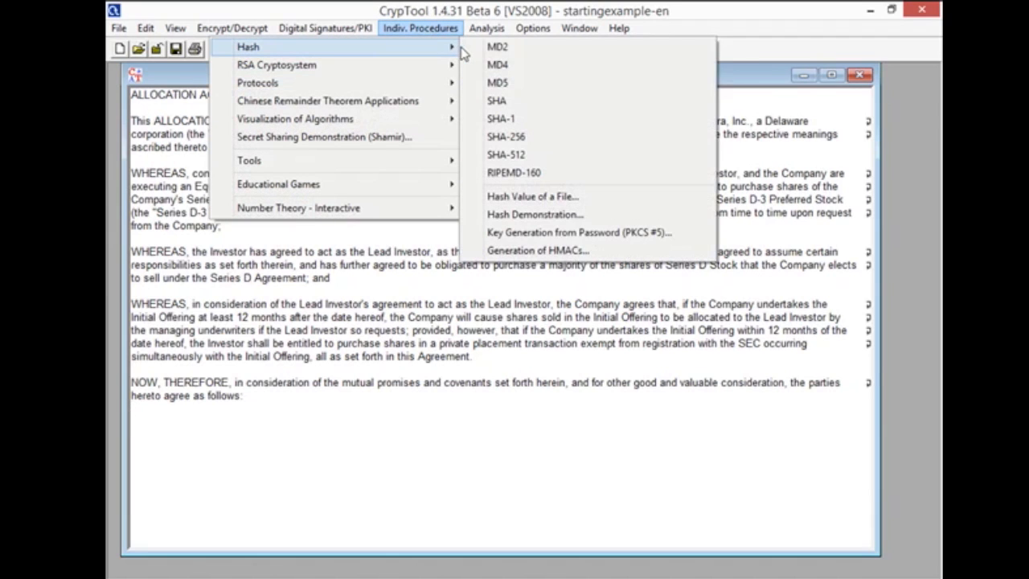
mouse_move(502, 119)
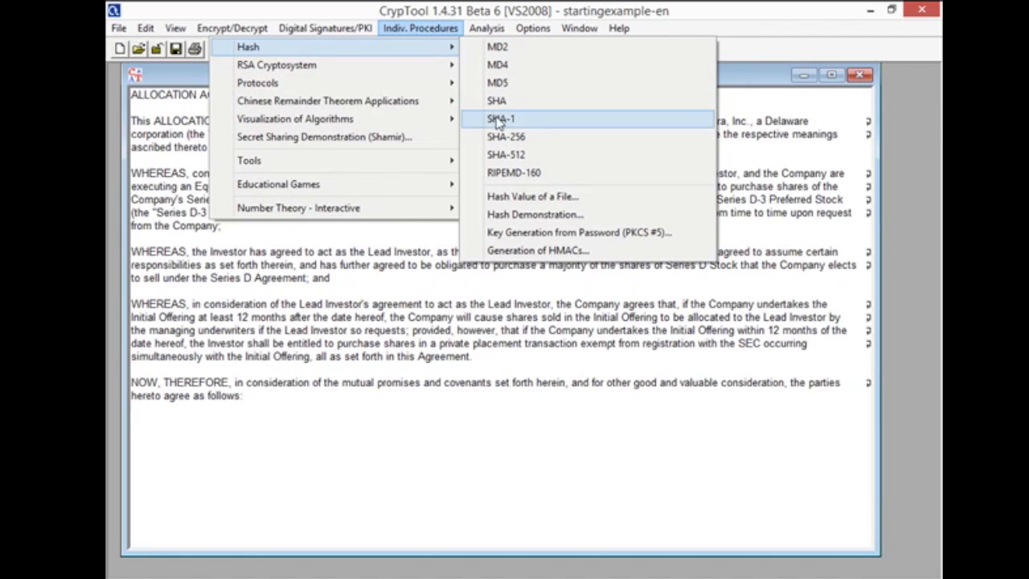
click(497, 119)
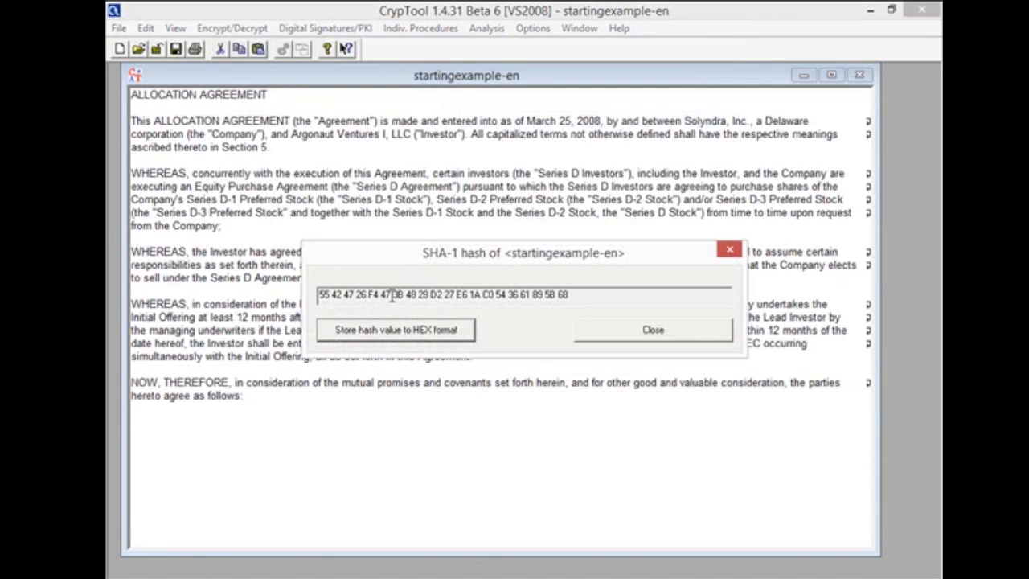
click(395, 330)
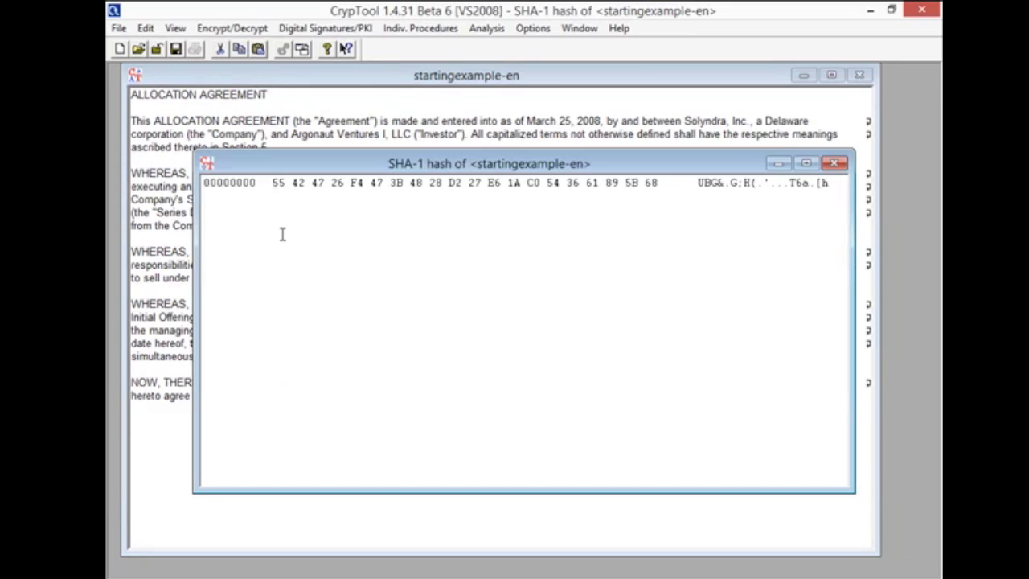
mouse_move(664, 245)
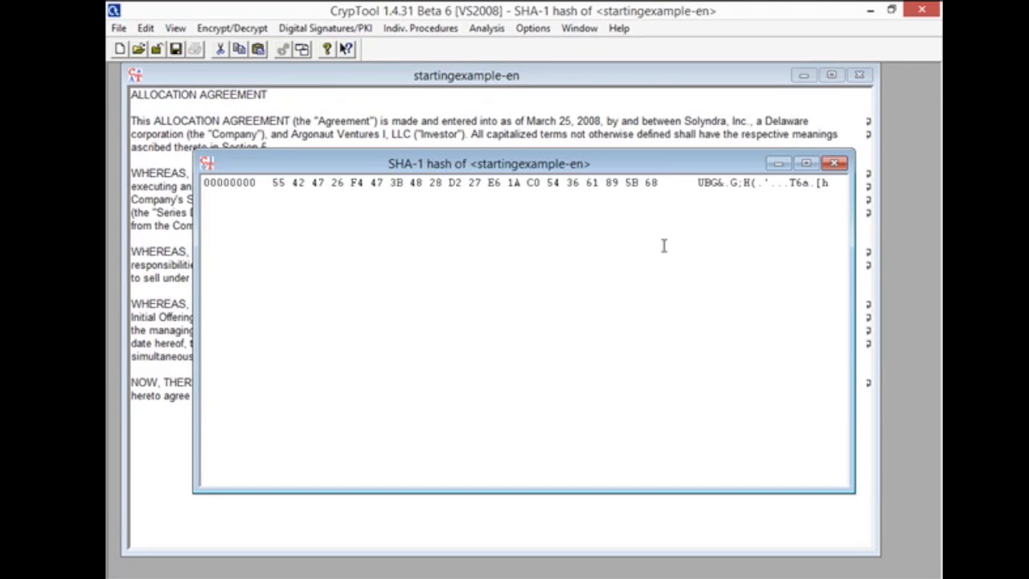
click(833, 164)
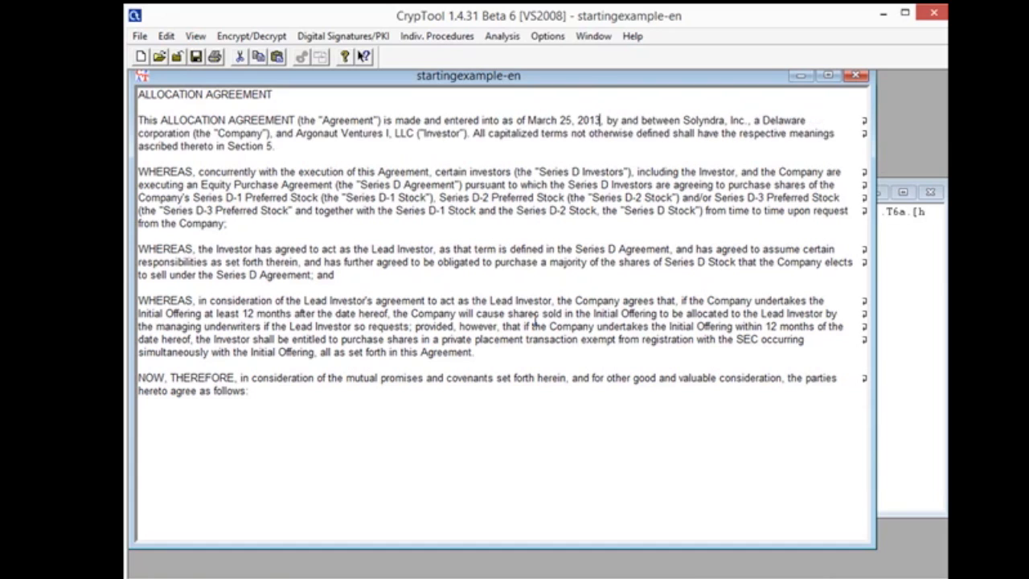
mouse_move(437, 36)
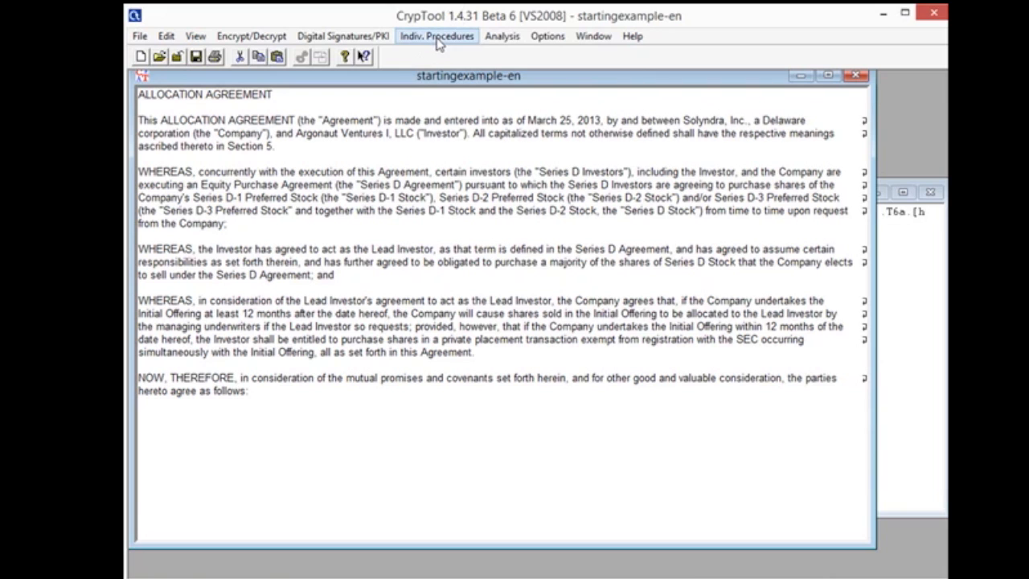
Step: Compute the SHA-1 hash of the 2013-dated agreement and store it as a second hex document
click(436, 35)
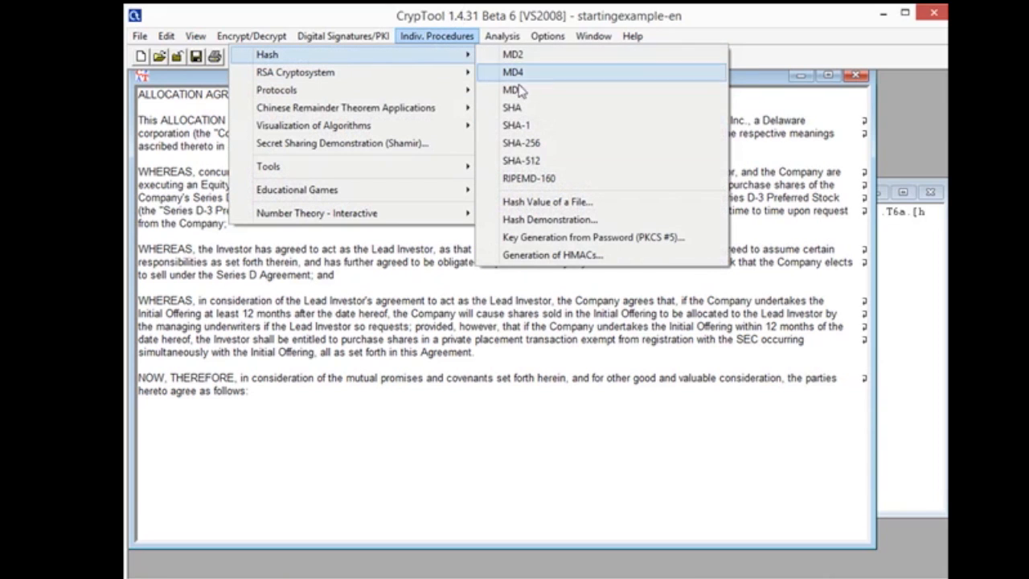
click(517, 125)
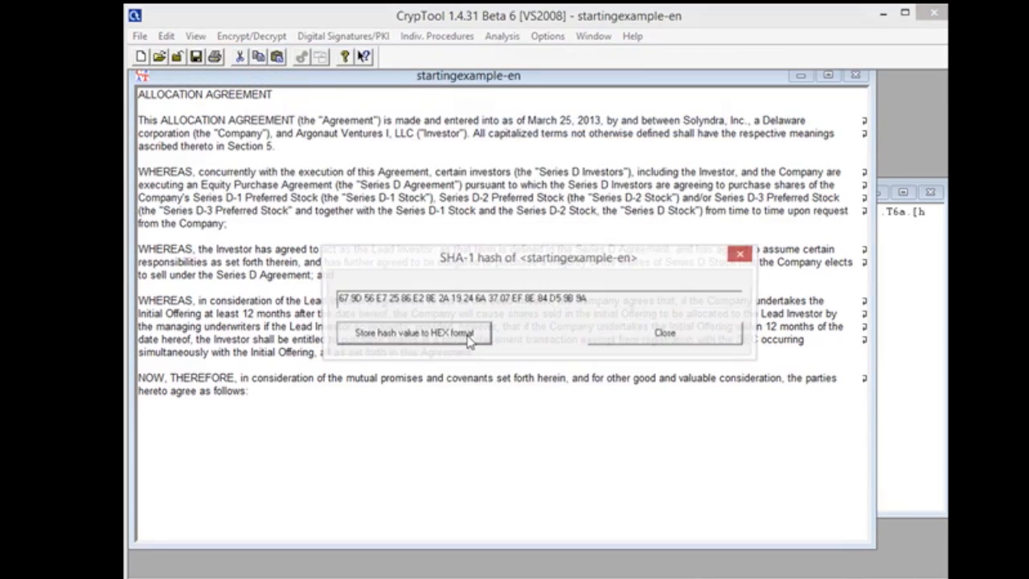
click(415, 333)
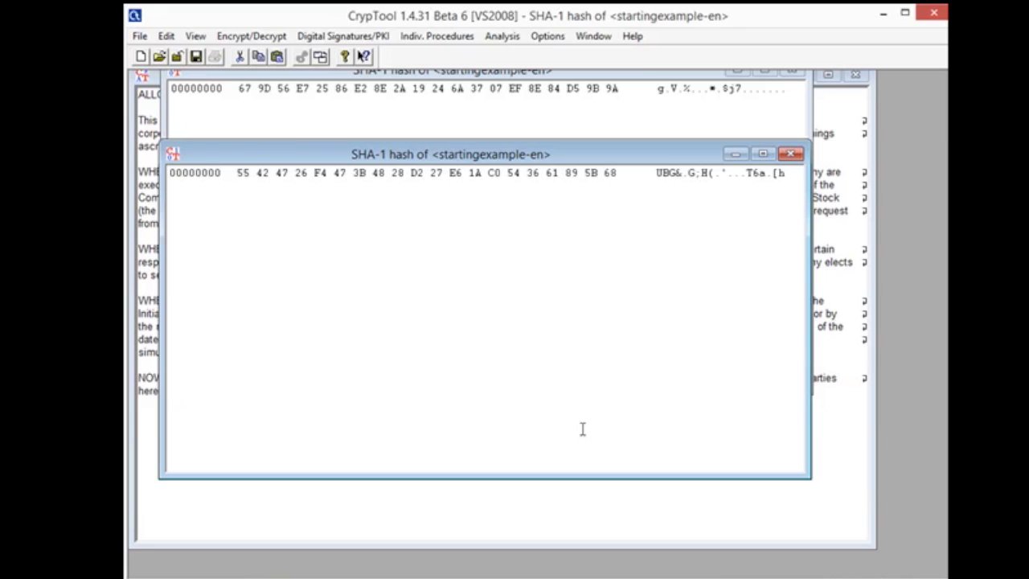
mouse_move(540, 410)
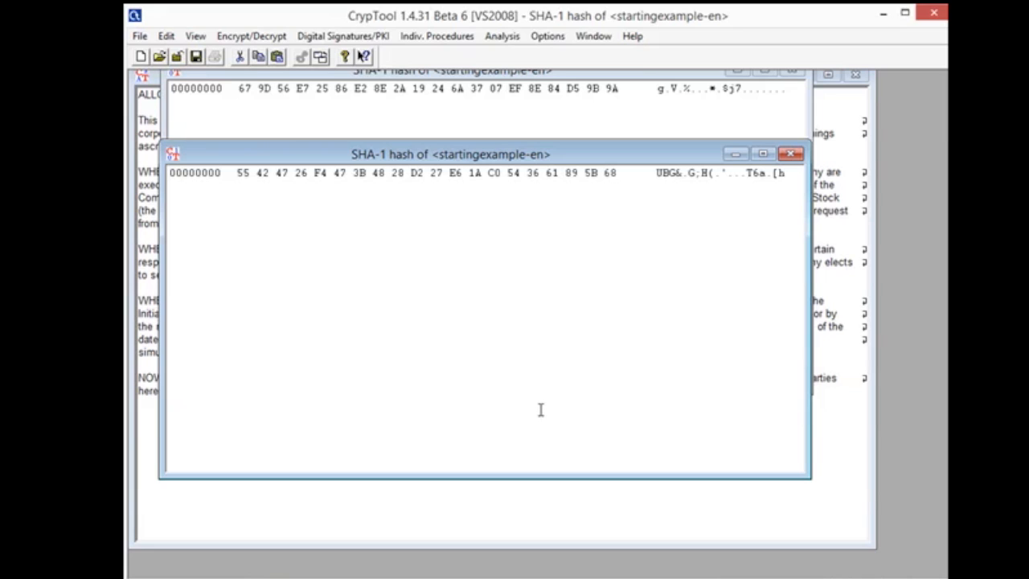
mouse_move(541, 406)
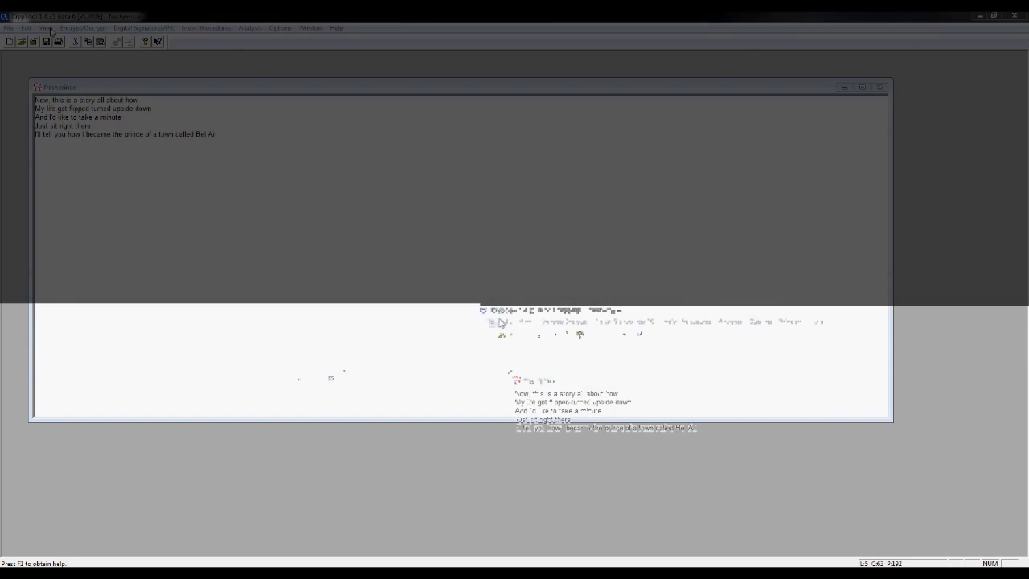
click(82, 28)
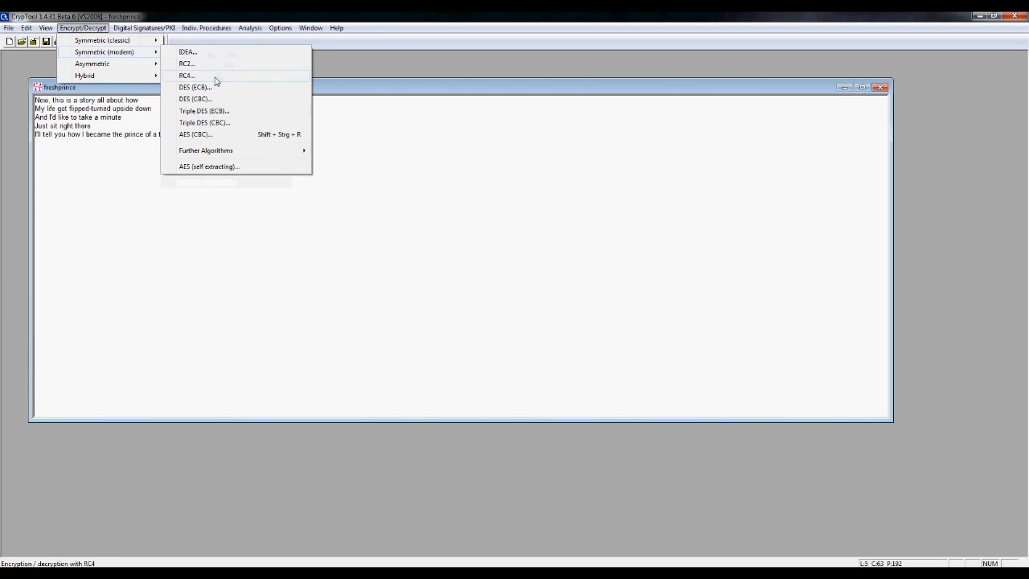
click(187, 75)
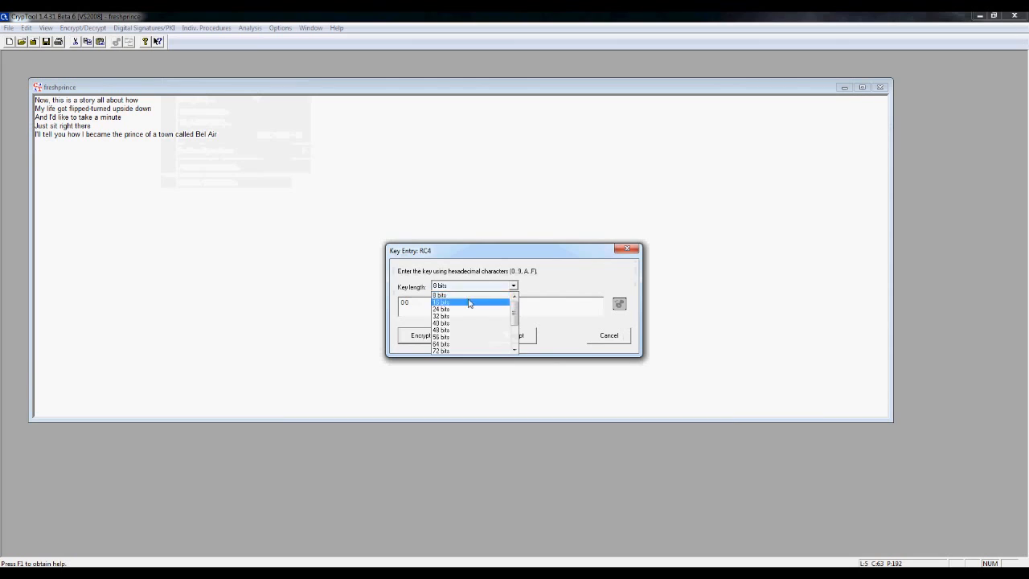
click(441, 303)
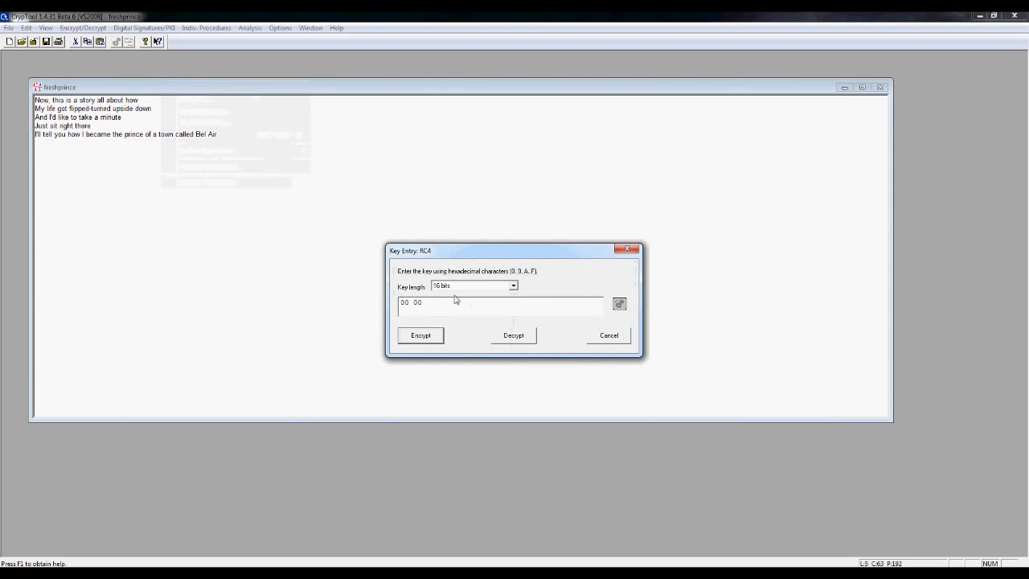
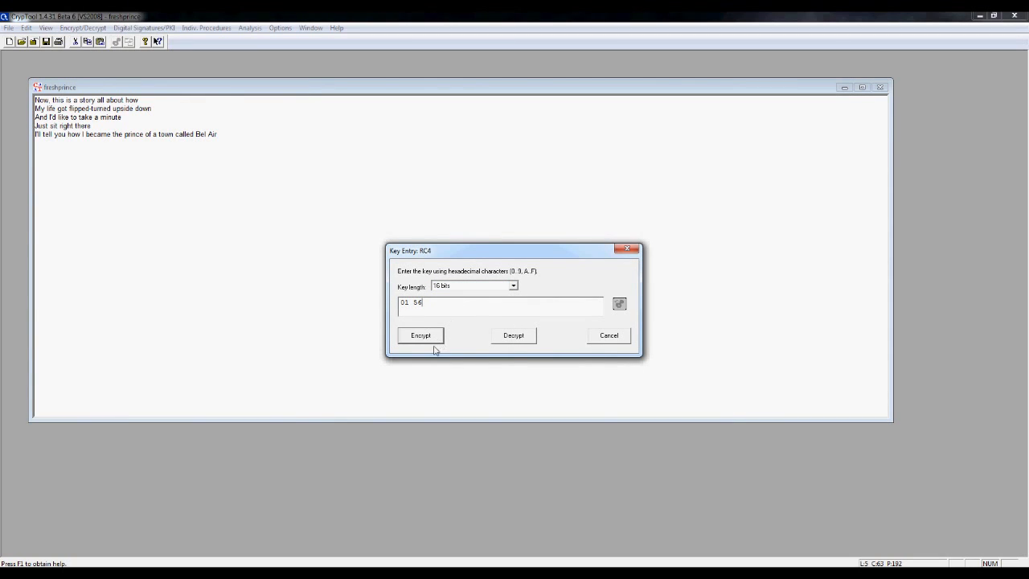
click(420, 336)
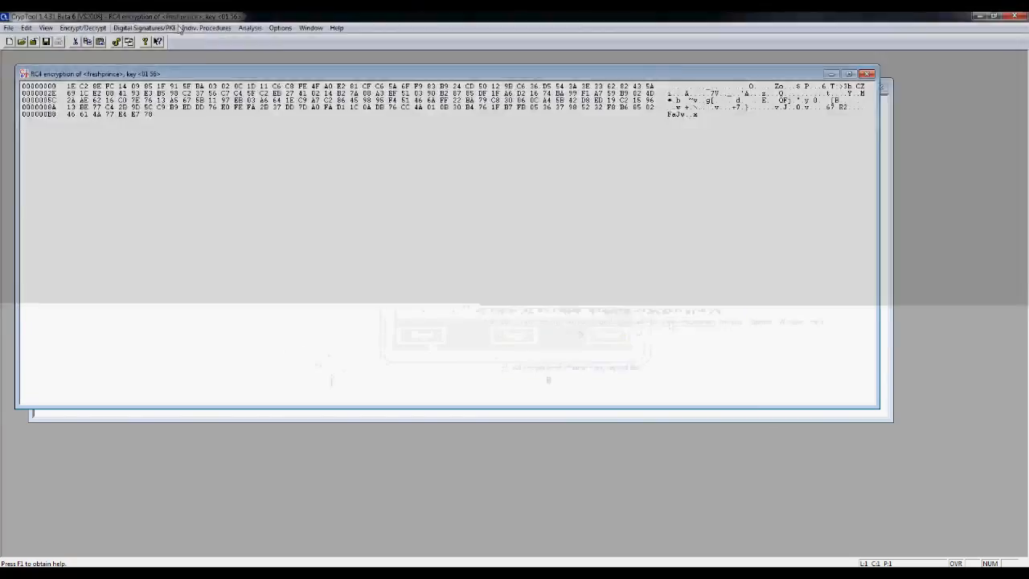
Step: Start a brute-force RC4 key search on the ciphertext over a 16-bit key length
click(250, 27)
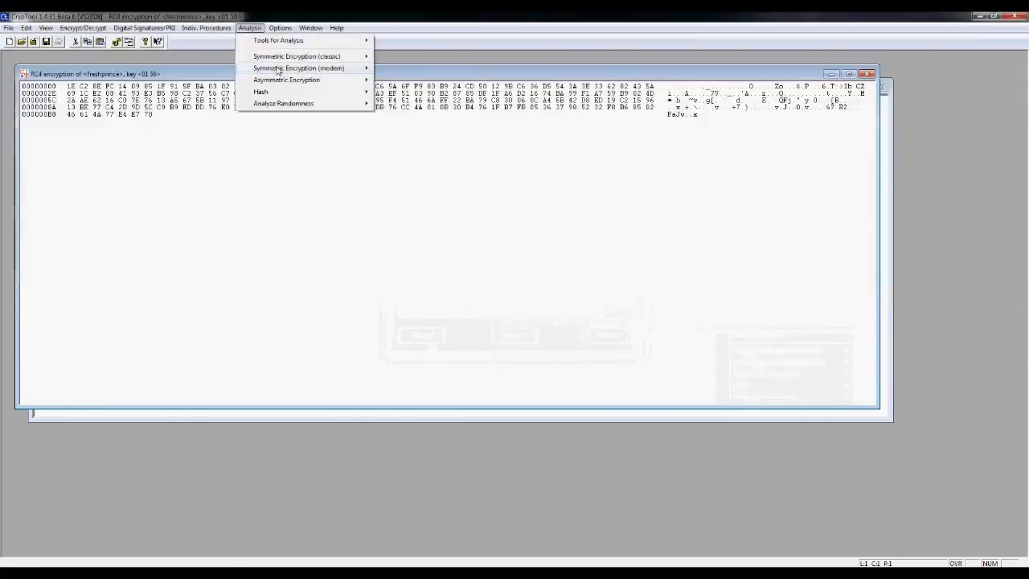
click(299, 68)
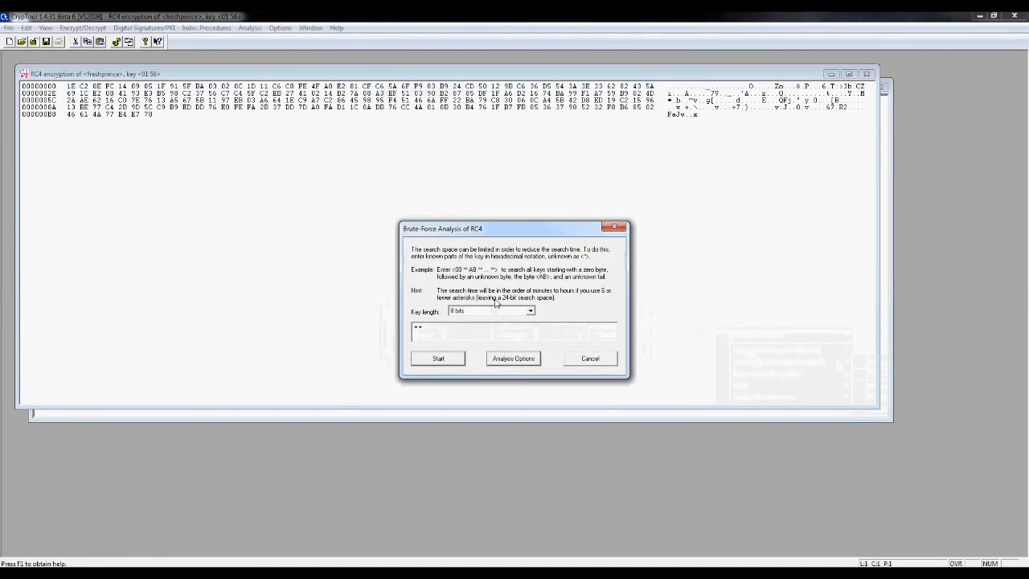
click(492, 312)
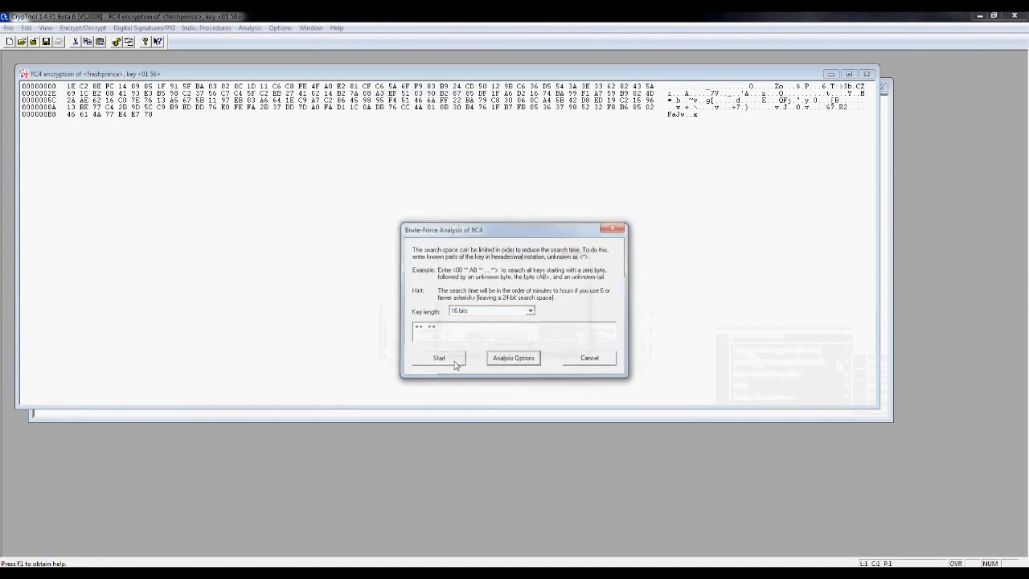
click(439, 357)
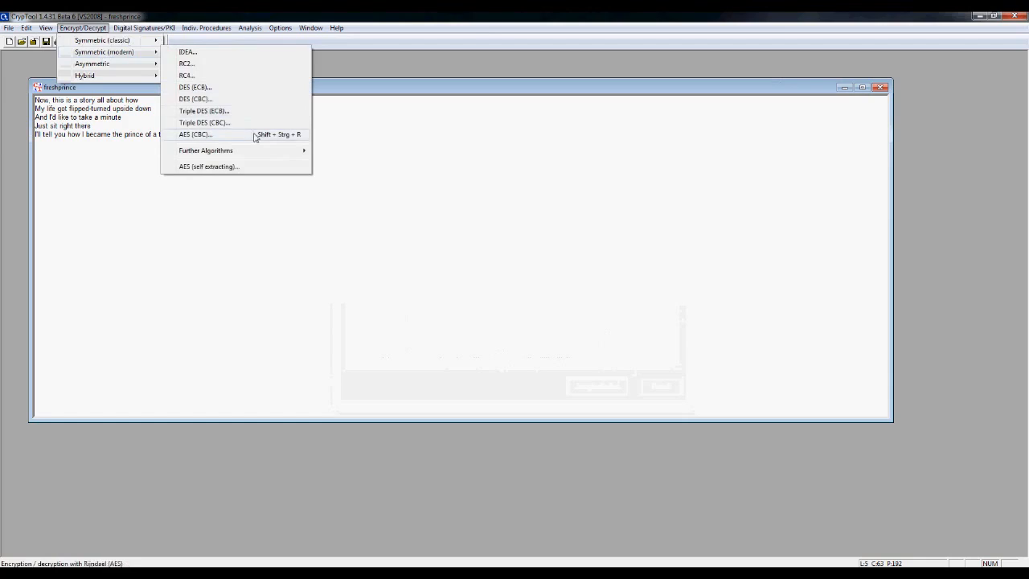
Step: Encrypt the freshprince story with AES (CBC) under the entered key
click(196, 135)
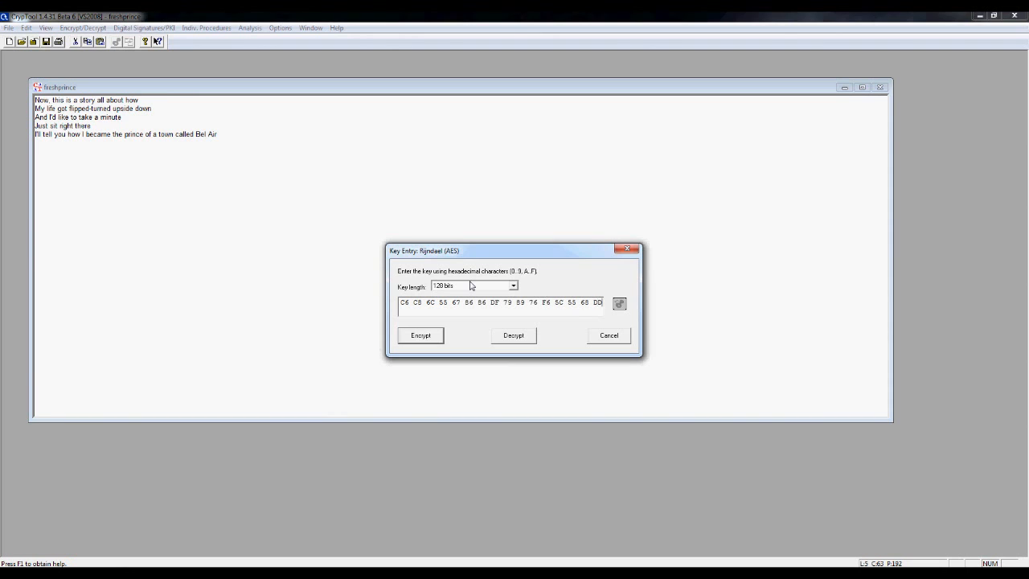
click(420, 336)
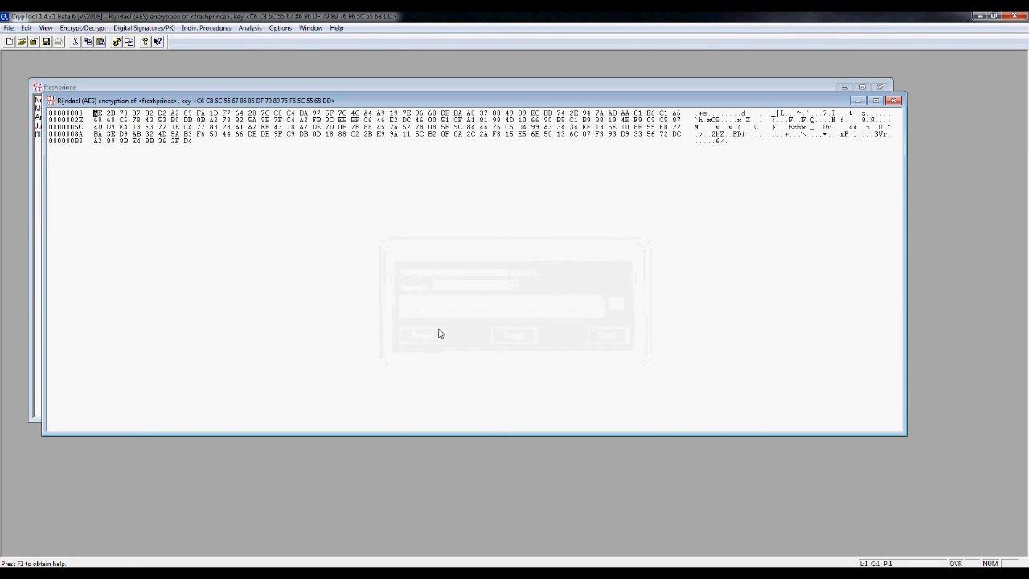
click(251, 27)
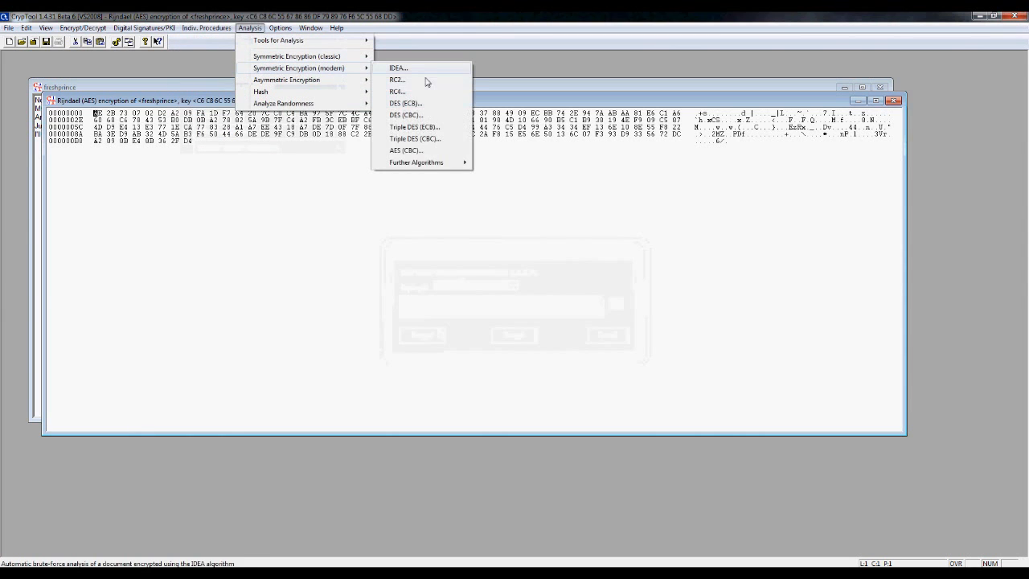
Step: Run a brute-force AES key search on the ciphertext, then dismiss the results list
click(405, 151)
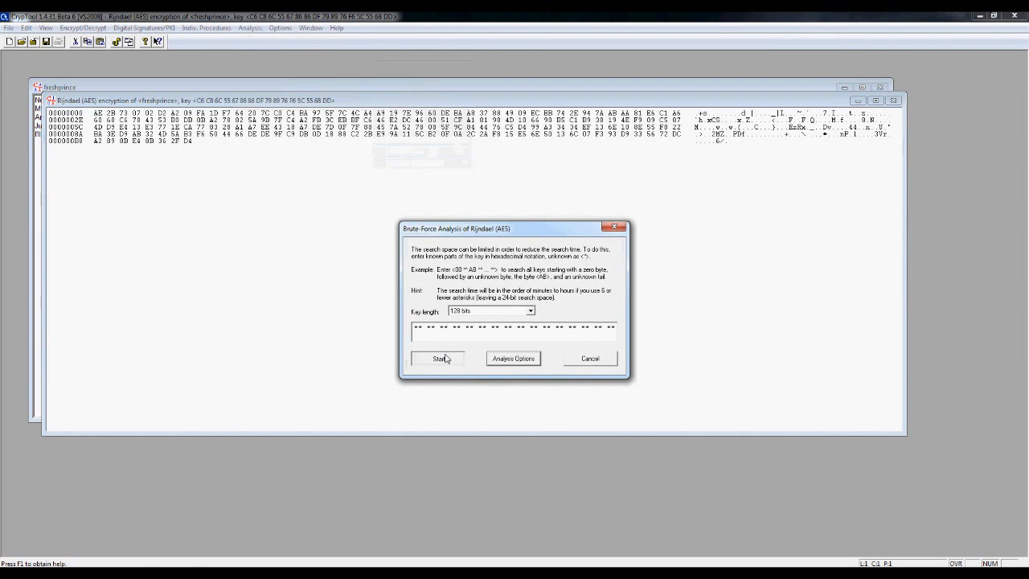
click(438, 359)
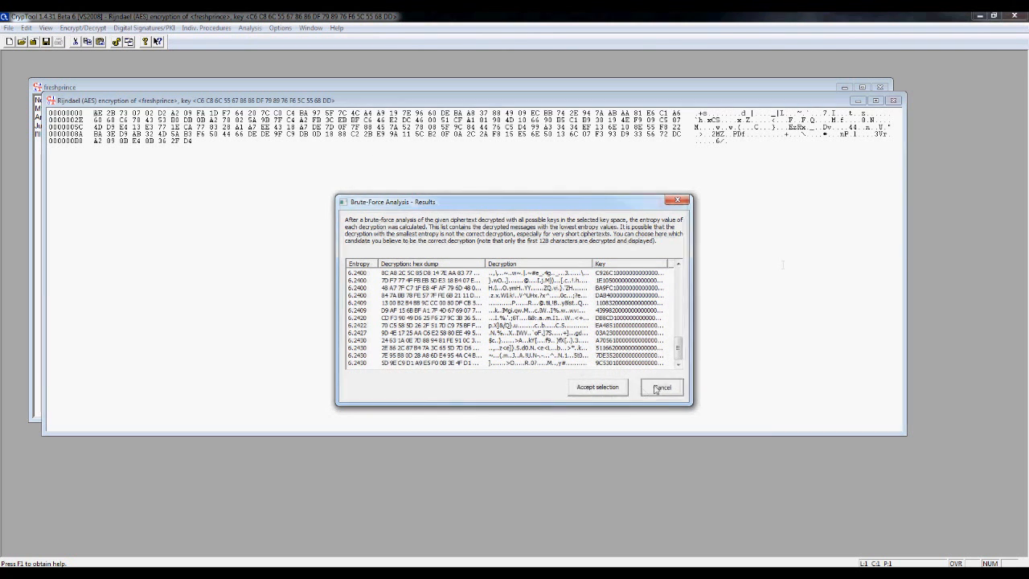
click(661, 387)
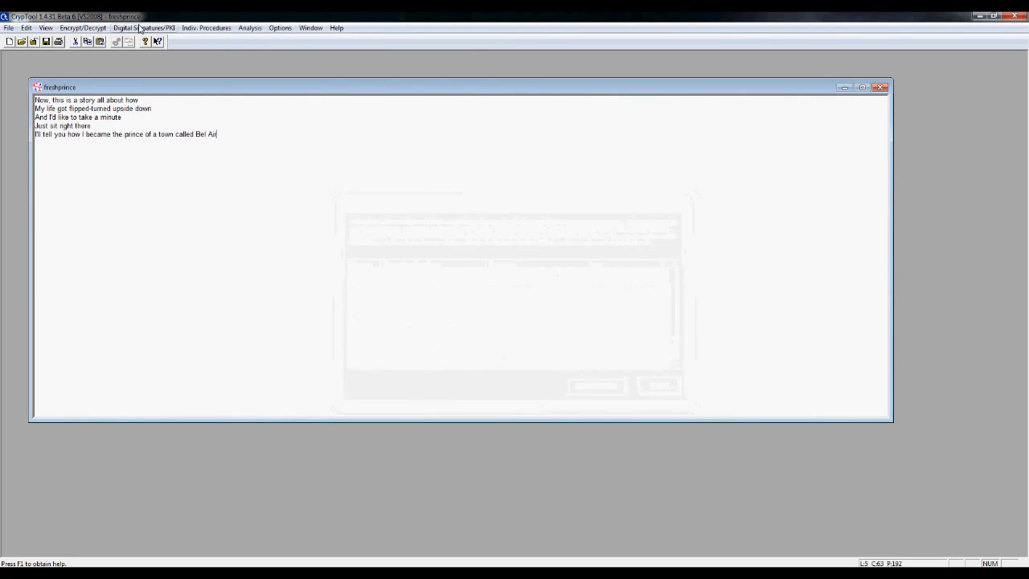
Step: Encrypt the story with AES (CBC) under a key of sixteen 01 bytes
click(84, 27)
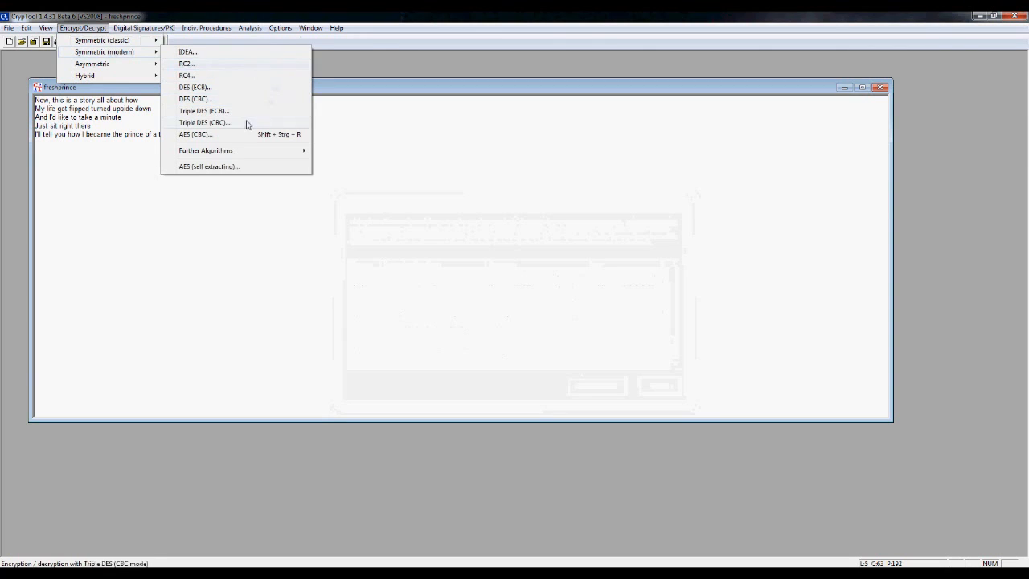
click(194, 135)
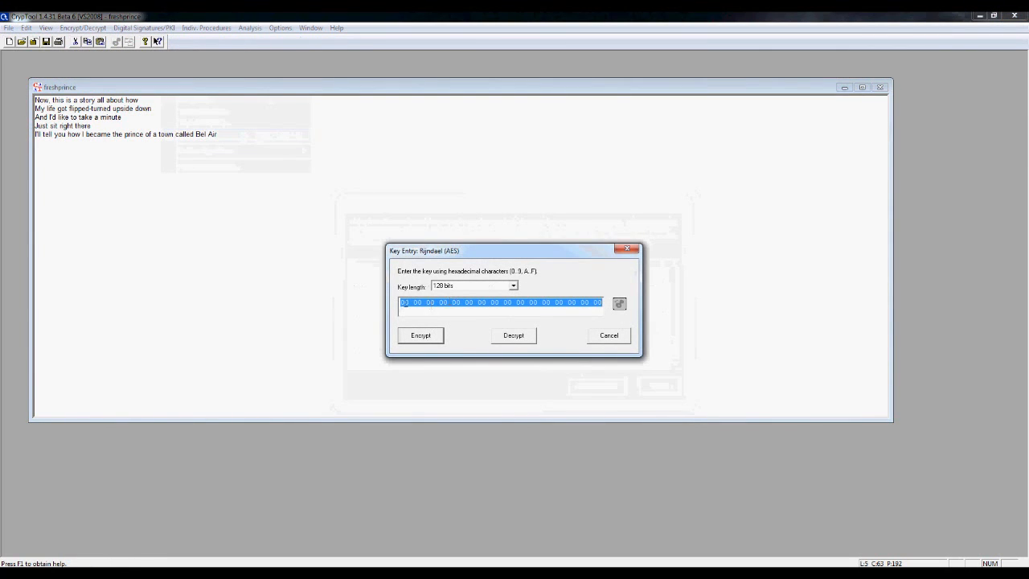
text(01 01 01 01 01 01 01 01 01 01 01 01 01 01 01 01)
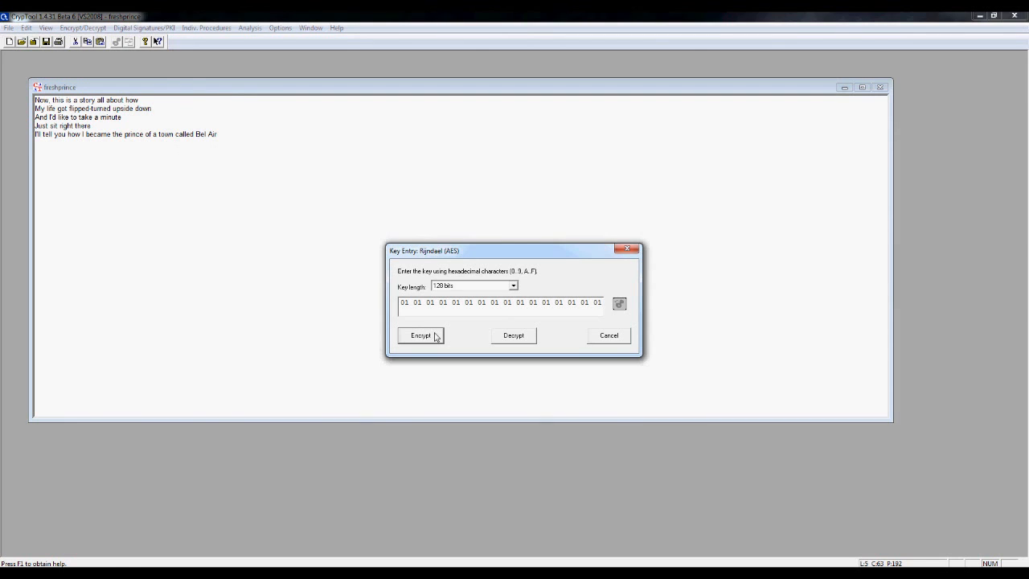
click(422, 337)
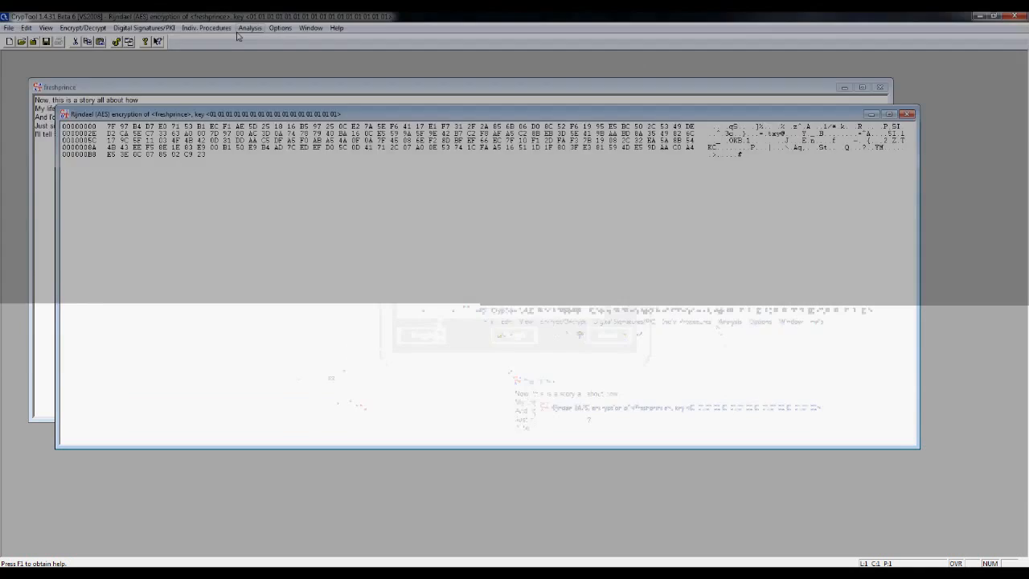
Step: Start an AES brute-force search with known key bytes 01 01 01 01 entered
click(250, 28)
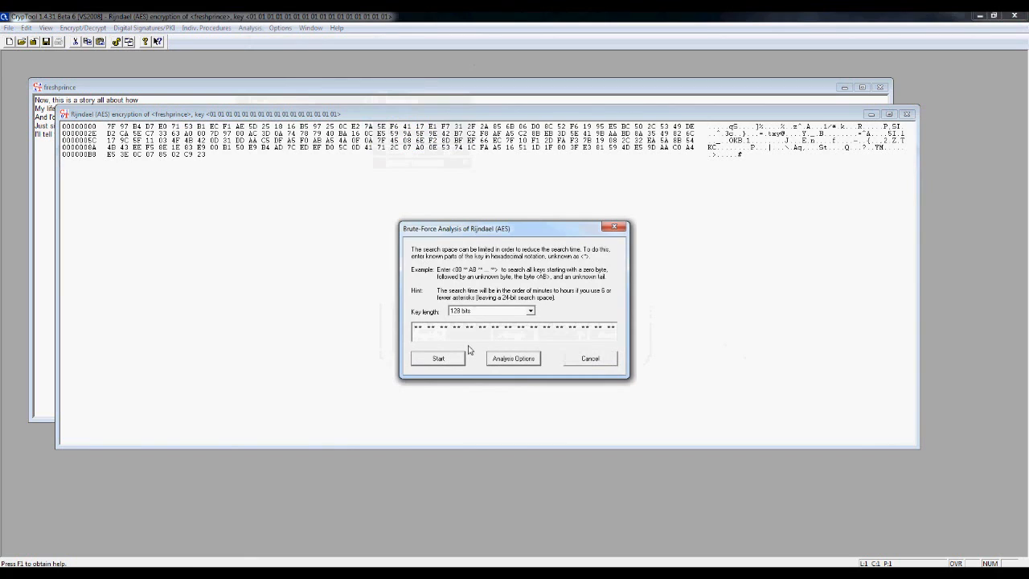
text(01 01 01 01 01 01 01 01 01 0* ** ** ** ** ** **)
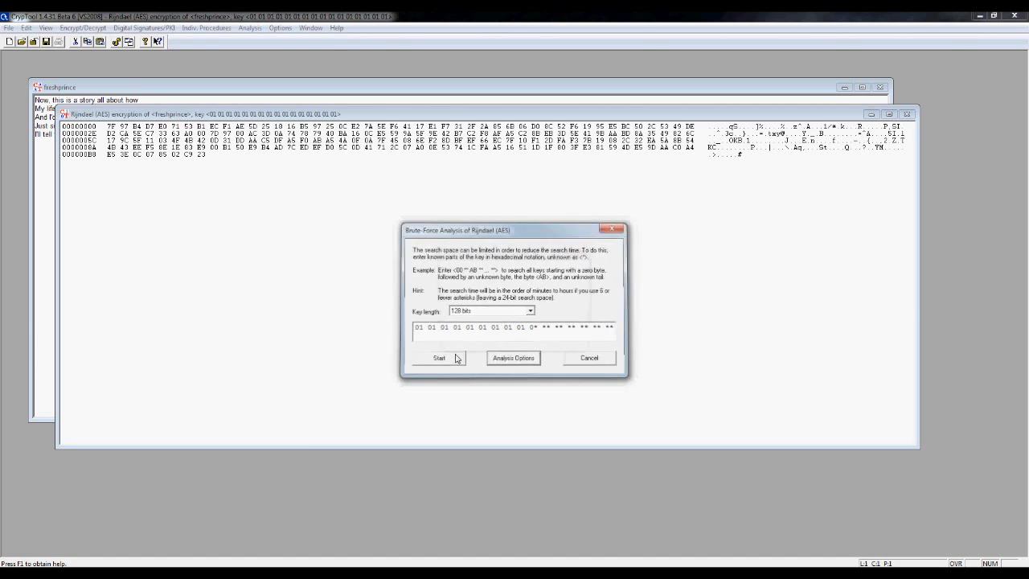
click(439, 357)
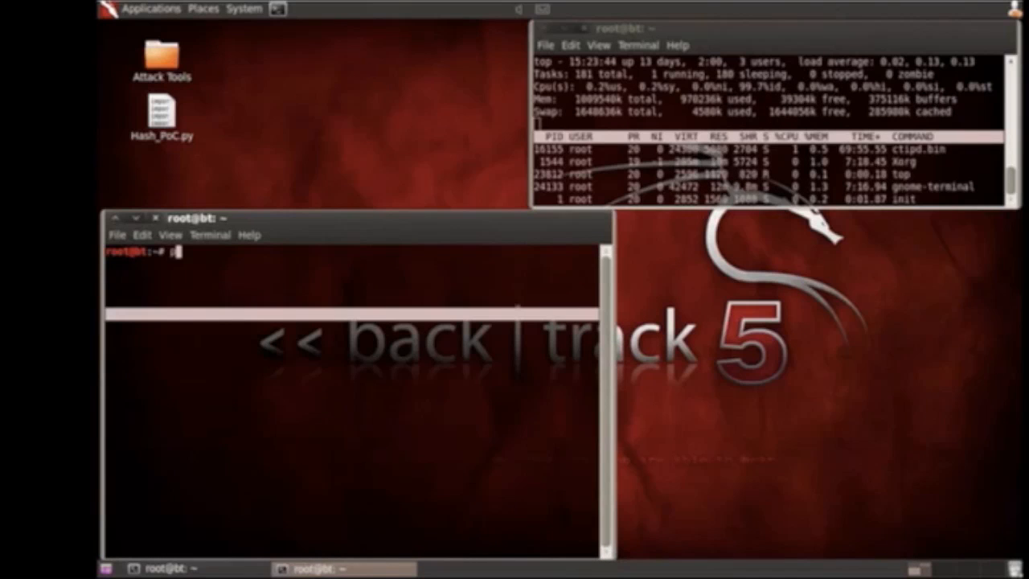
Step: Enter python at the root prompt of the BackTrack 5 terminal
text(python)
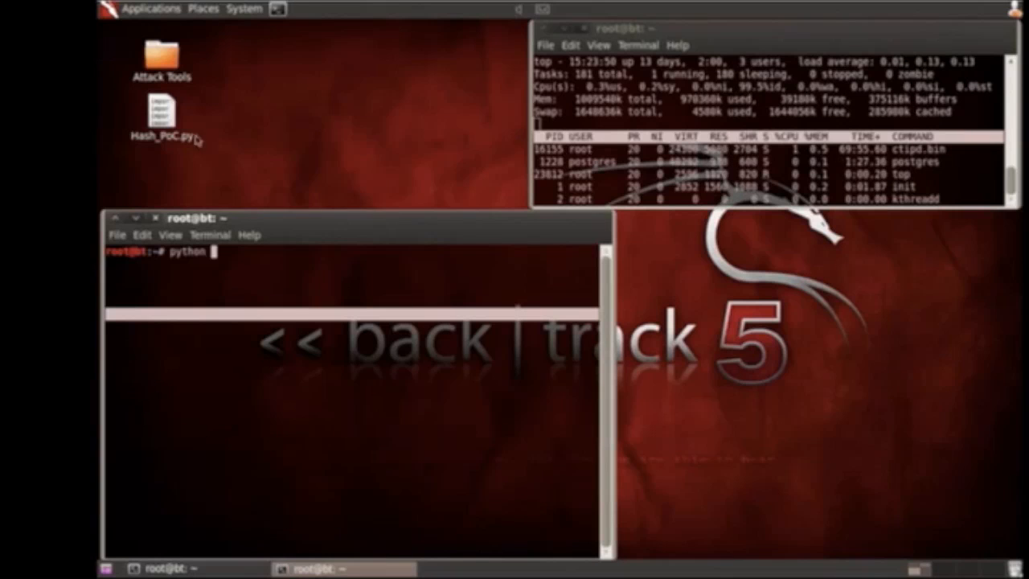